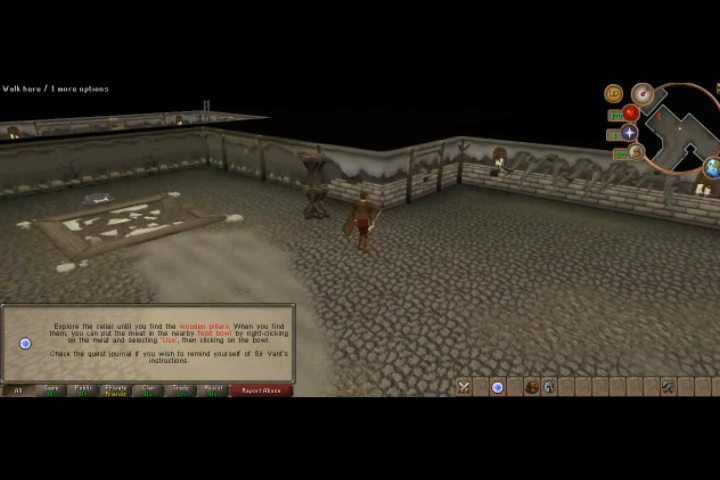
# Step: Start the conversation with the knight about destroying the pillars to collapse the ceiling
pyautogui.click(532, 386)
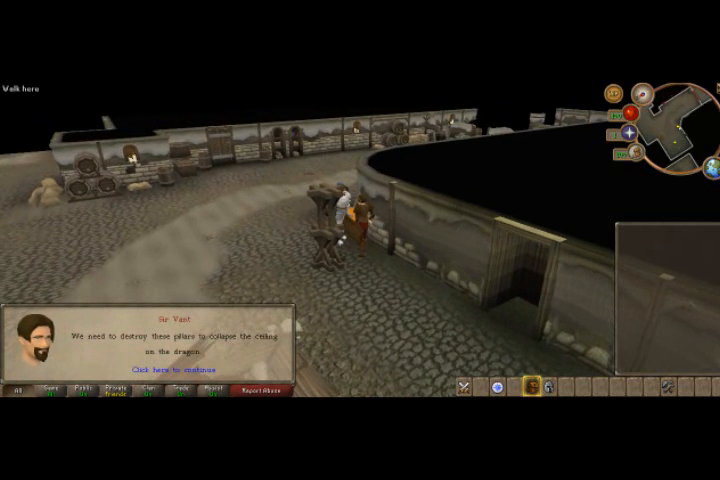
pyautogui.click(194, 368)
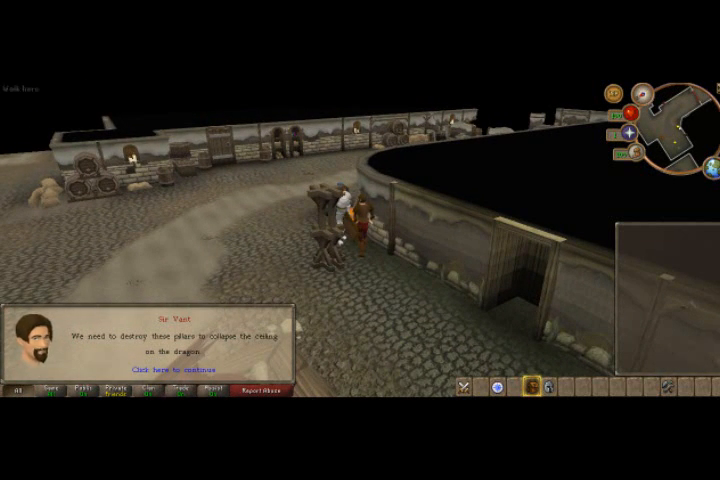
# Step: Advance the knight's instructions and wrap the oily rag around the wooden pillar
pyautogui.click(180, 370)
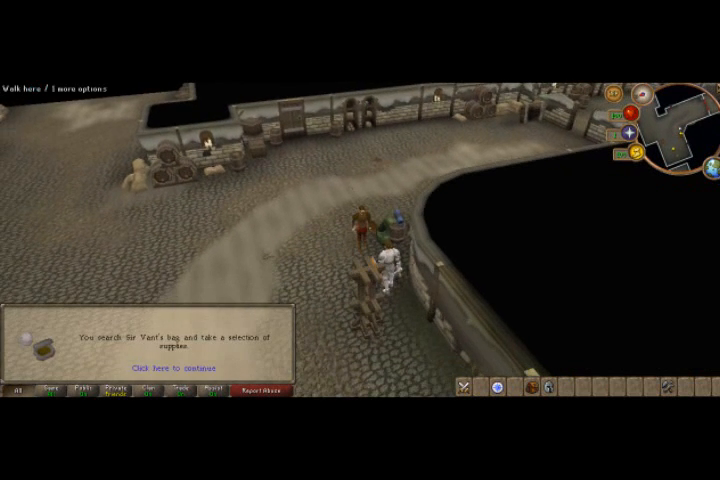
pyautogui.click(176, 360)
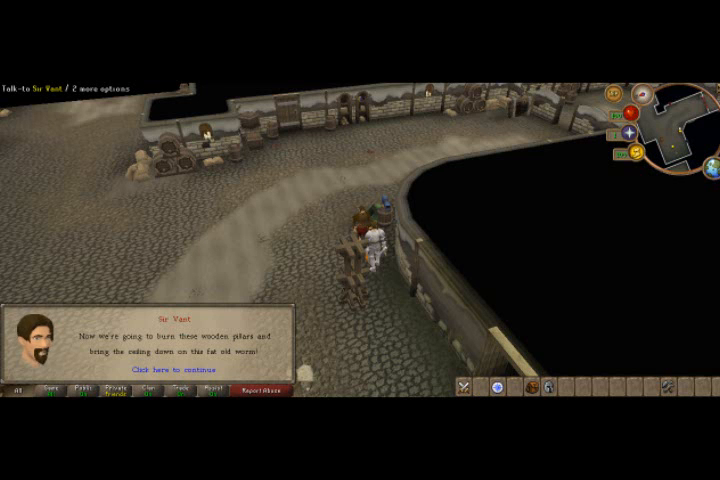
pyautogui.click(178, 368)
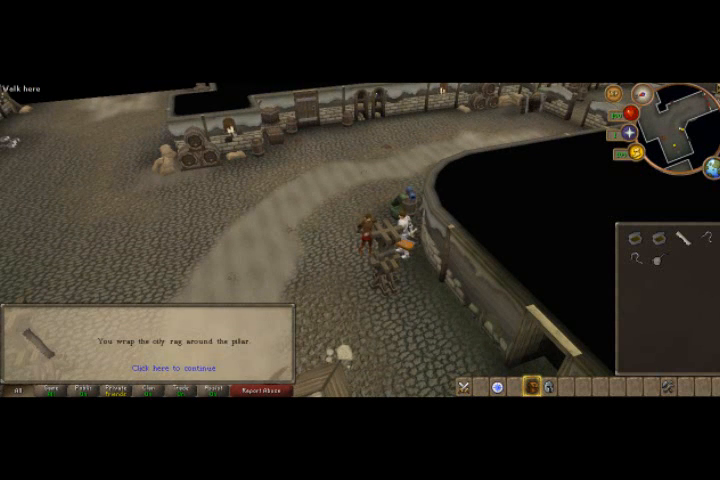
# Step: Continue past the dragon scene and reply to the arriving White Knight's conversation
pyautogui.click(172, 358)
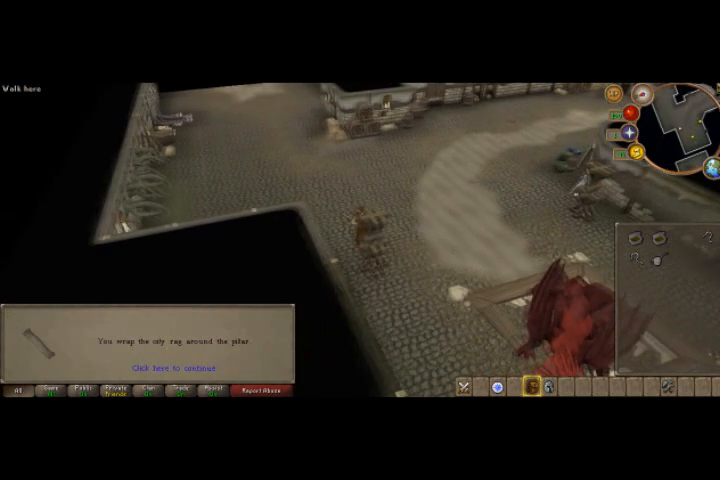
pyautogui.click(156, 366)
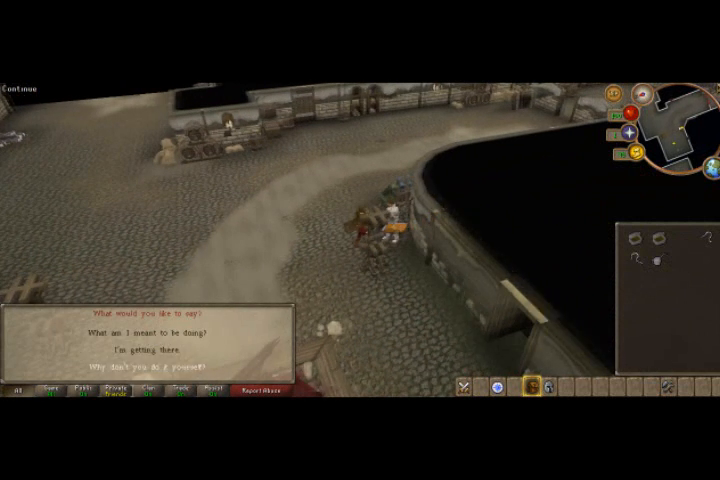
pyautogui.click(156, 330)
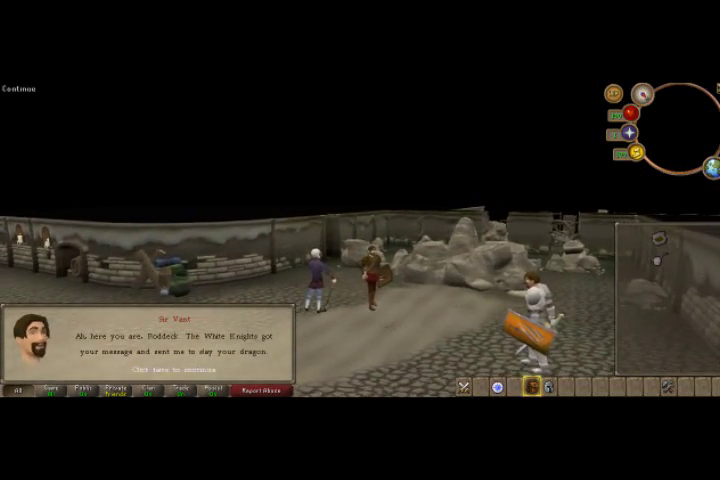
pyautogui.click(176, 366)
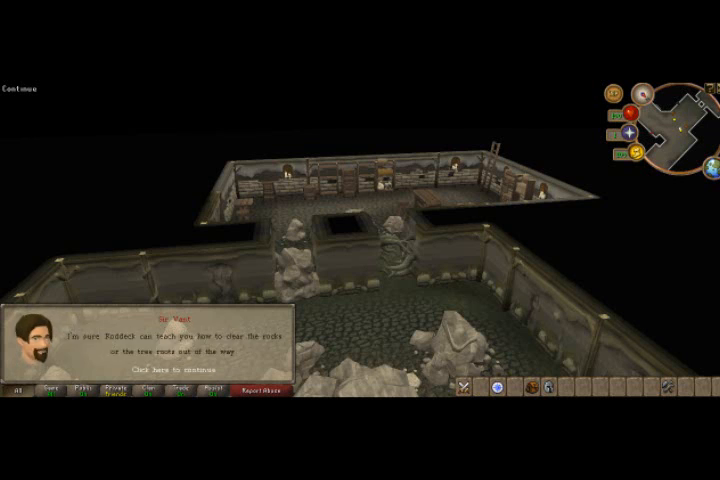
# Step: Choose to clear the blocking rocks by mining them with a pickaxe
pyautogui.click(156, 358)
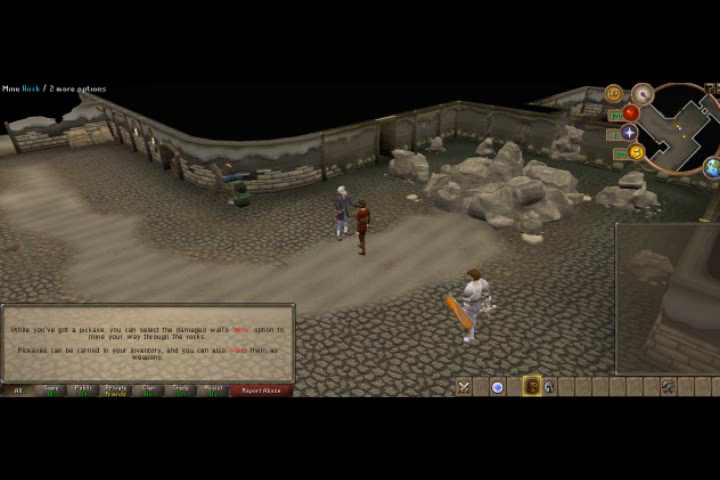